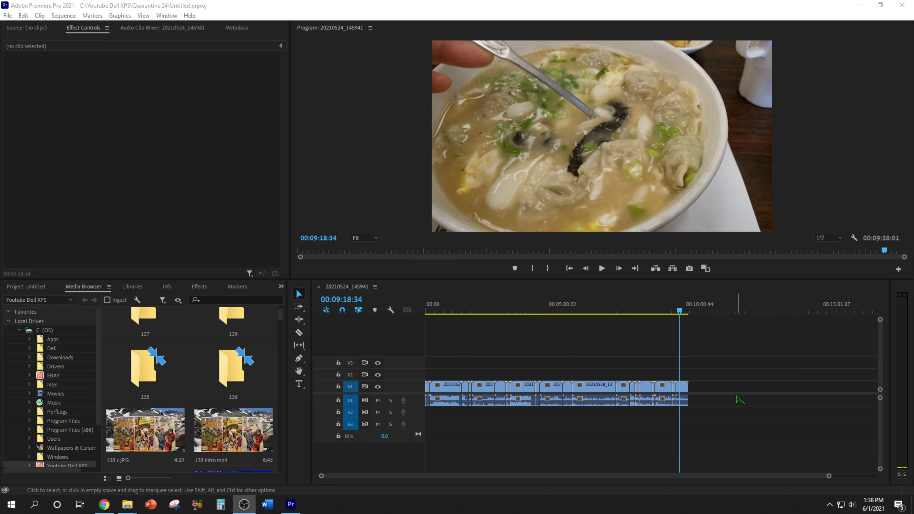
pyautogui.moveTo(138, 112)
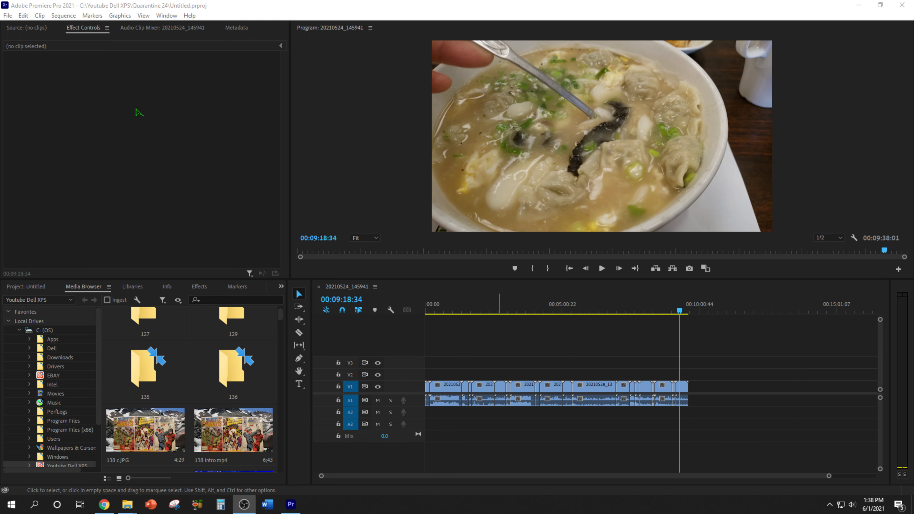
# - Make the cooking sequence timeline active and select all its clips
pyautogui.click(8, 15)
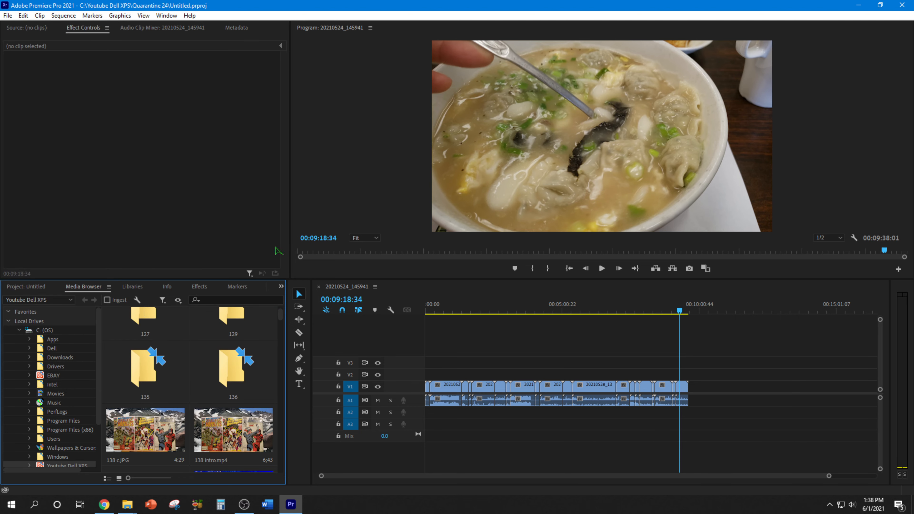
pyautogui.moveTo(305, 238)
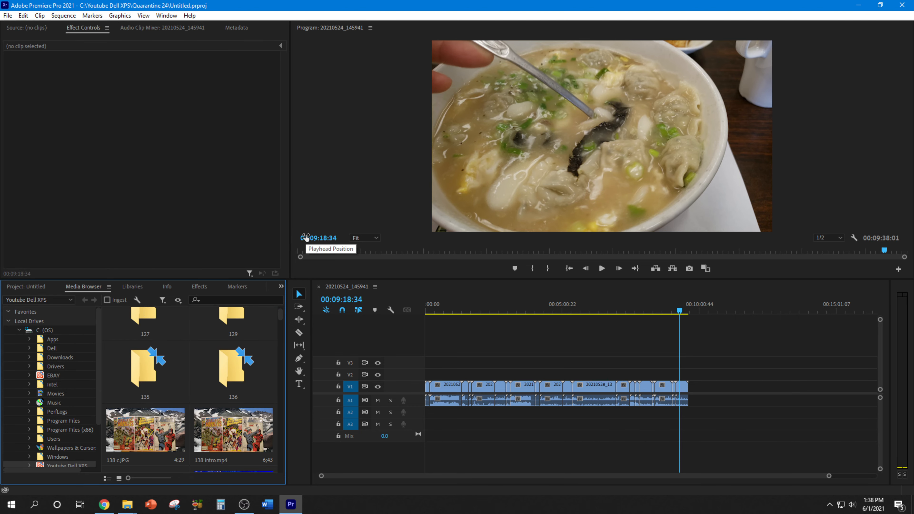
pyautogui.moveTo(283, 262)
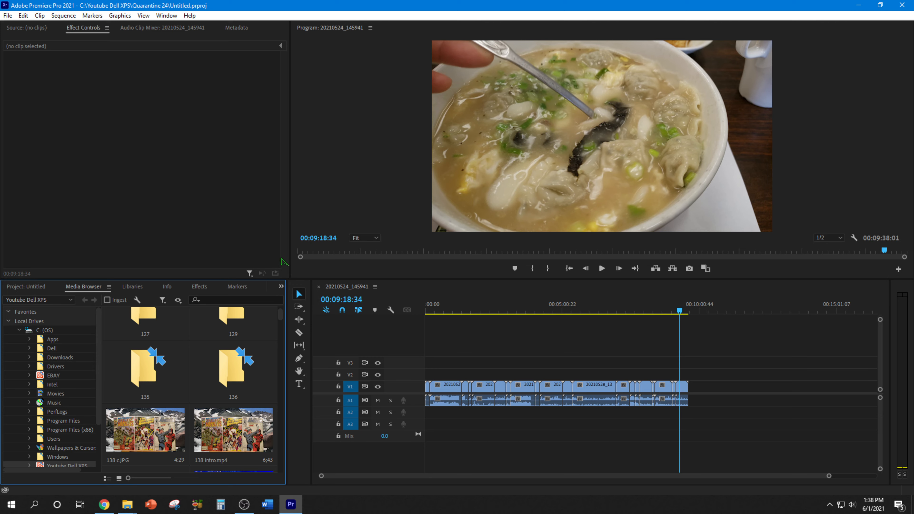
pyautogui.moveTo(114, 116)
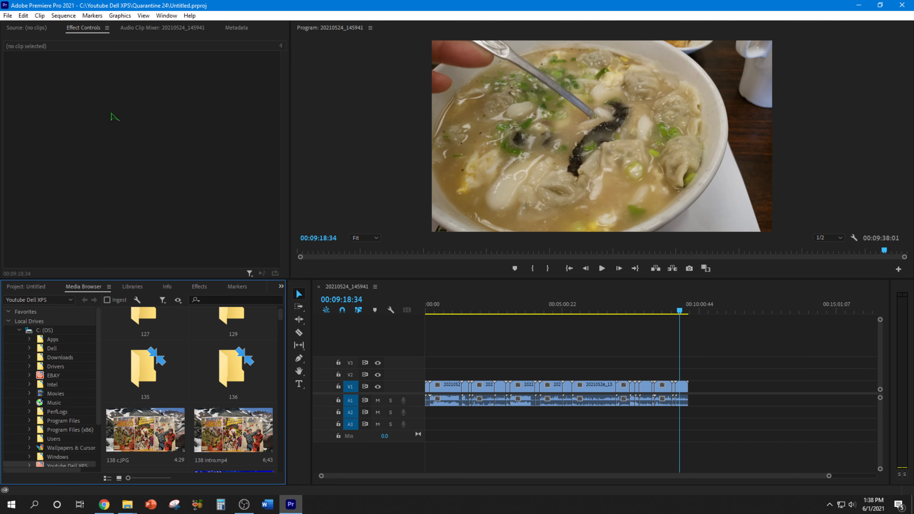
pyautogui.click(7, 15)
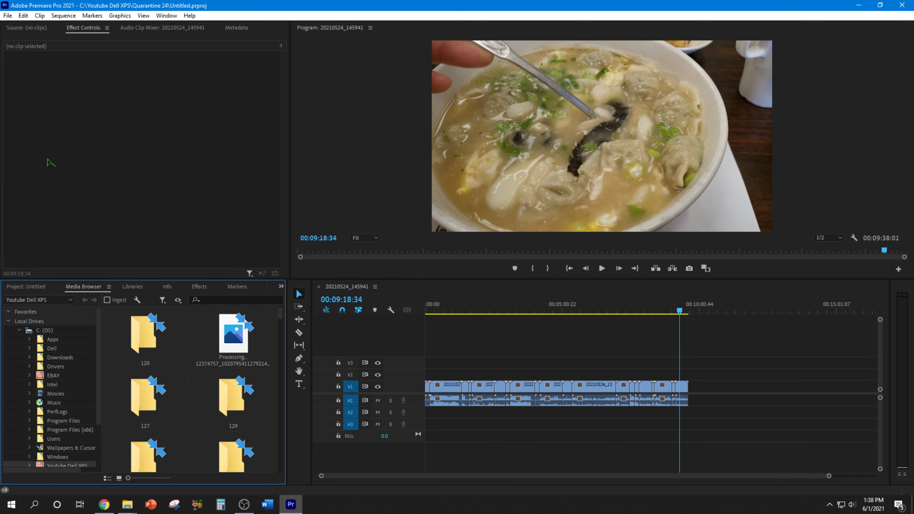
pyautogui.click(8, 15)
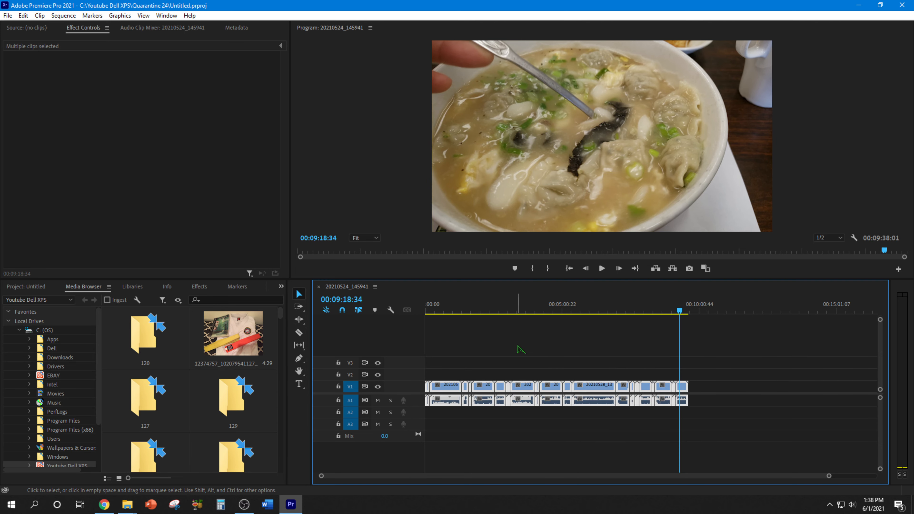
pyautogui.click(8, 16)
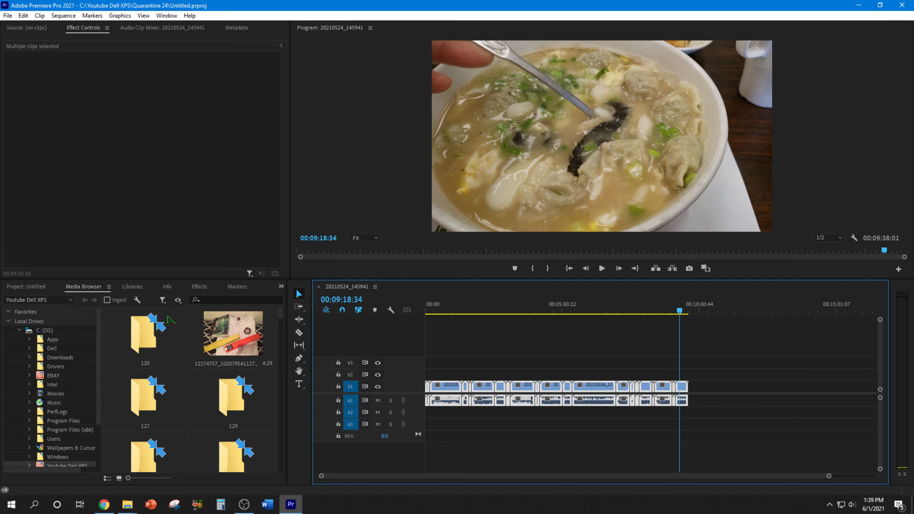
pyautogui.moveTo(433, 247)
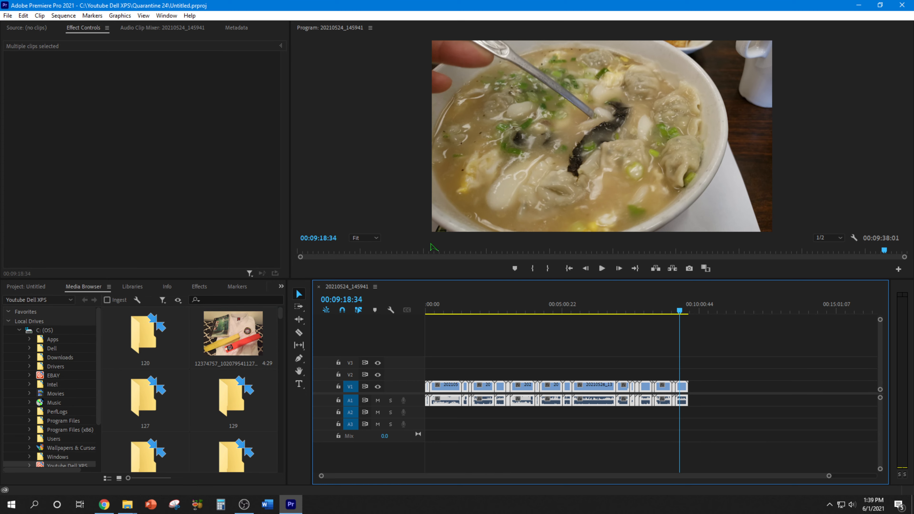
pyautogui.moveTo(490, 284)
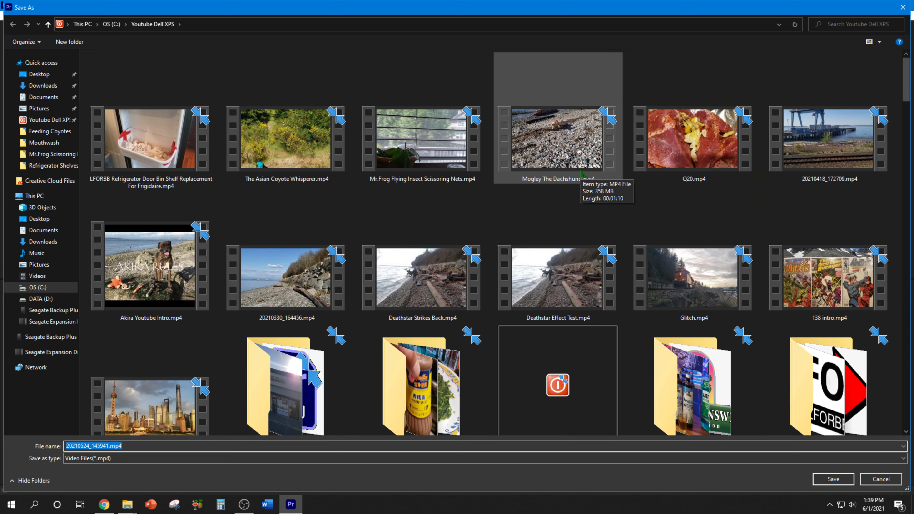
# - Save the export output as Cooking 24.mp4 in the Youtube Dell XPS folder
pyautogui.write('Cook')
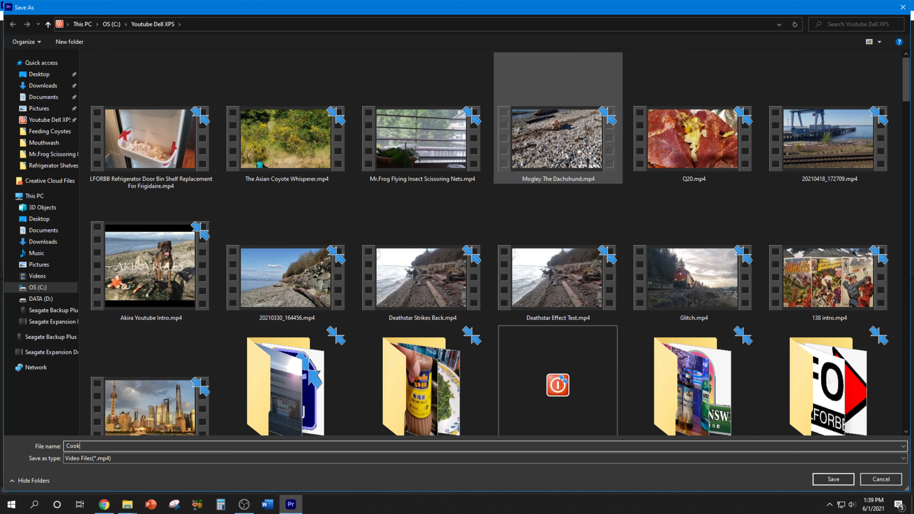
pyautogui.click(832, 478)
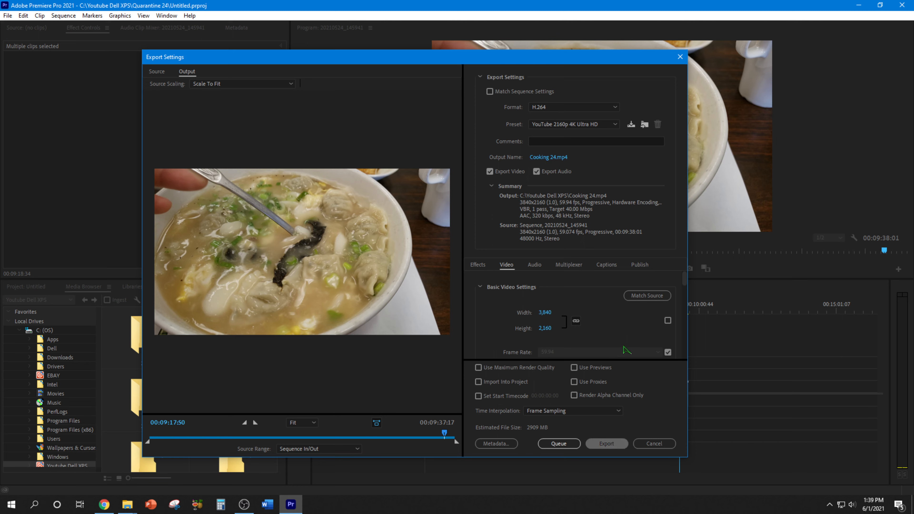
# - Begin the H.264 YouTube 2160p 4K Ultra HD export of Cooking 24.mp4
pyautogui.click(606, 444)
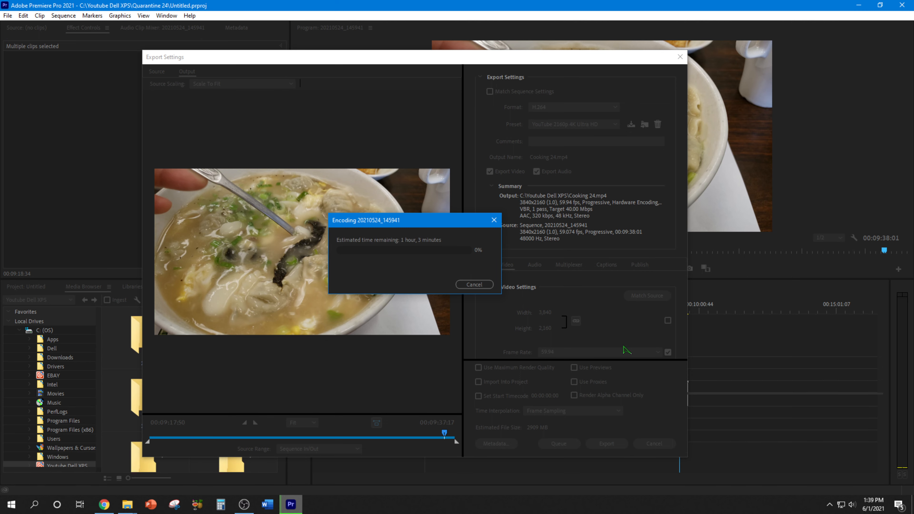
pyautogui.moveTo(752, 404)
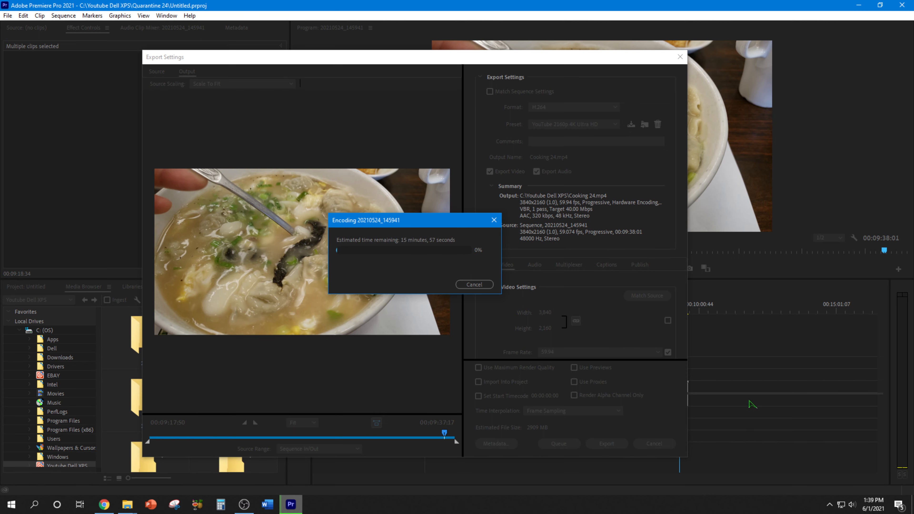